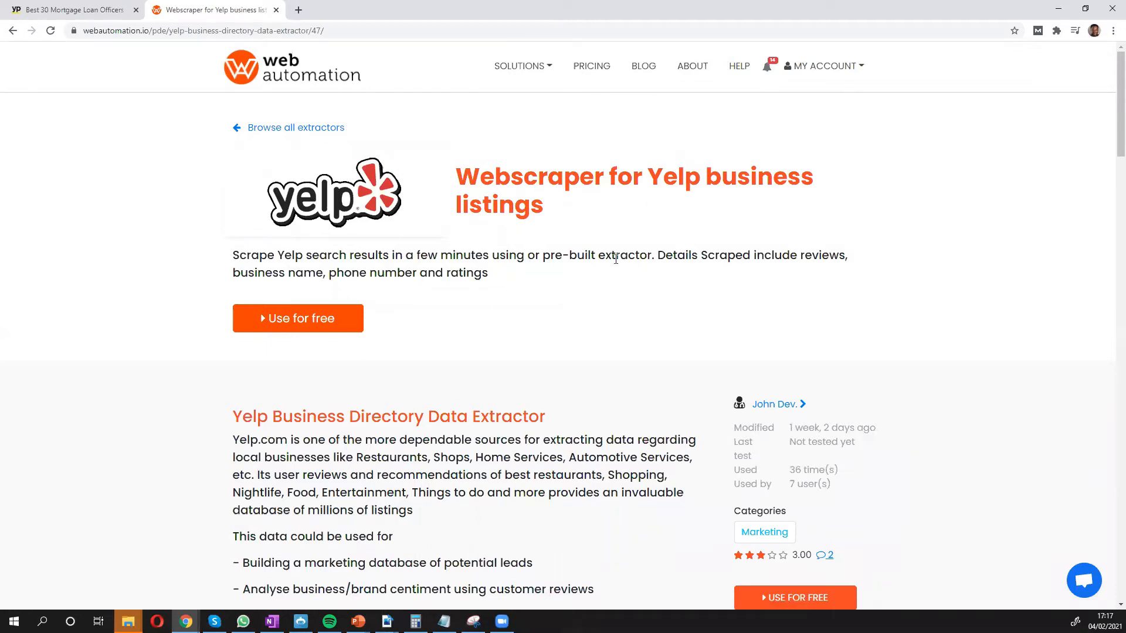
mouse_move(514, 269)
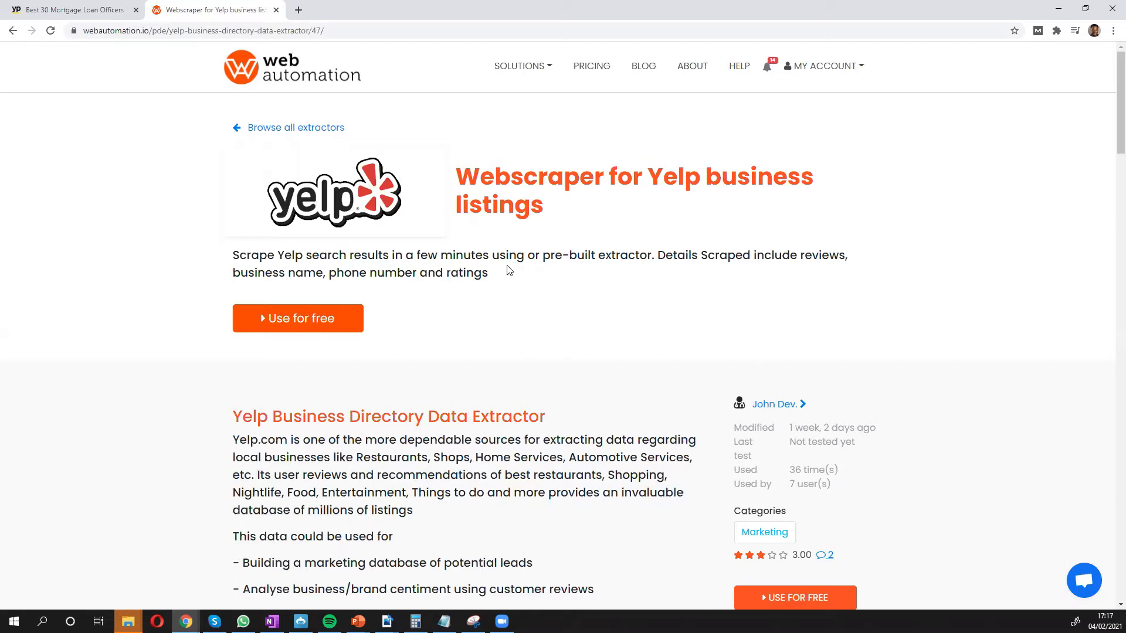
mouse_move(502, 274)
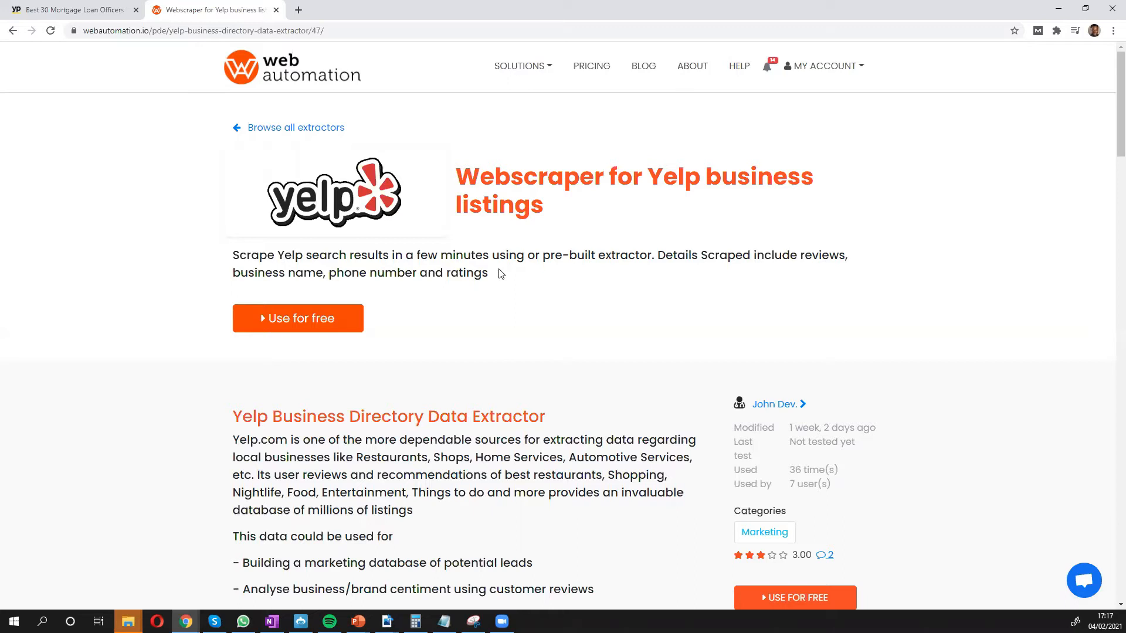
mouse_move(494, 274)
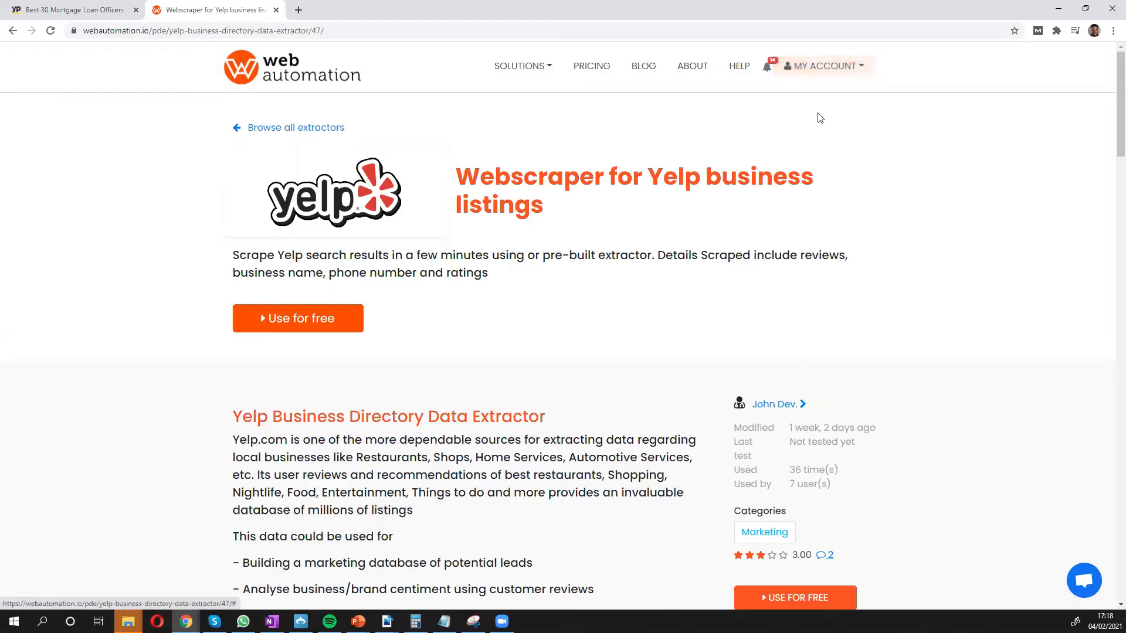
mouse_move(680, 234)
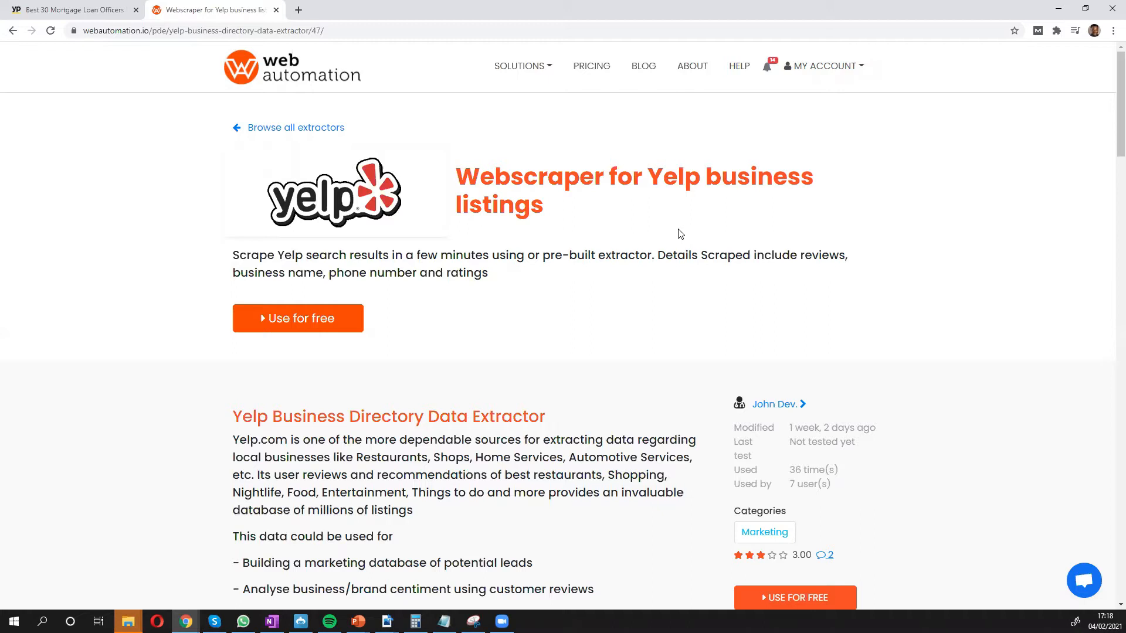
mouse_move(659, 254)
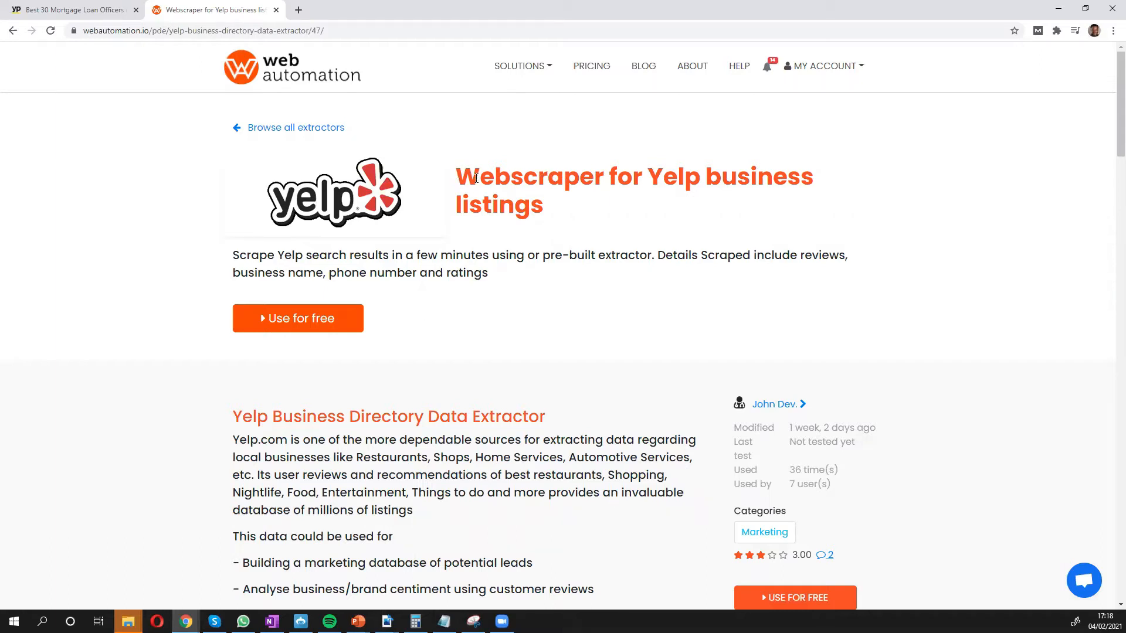
- Highlight the Yelp extractor's title, then activate it for free from the PDE Info page
left_click_drag(455, 177, 636, 177)
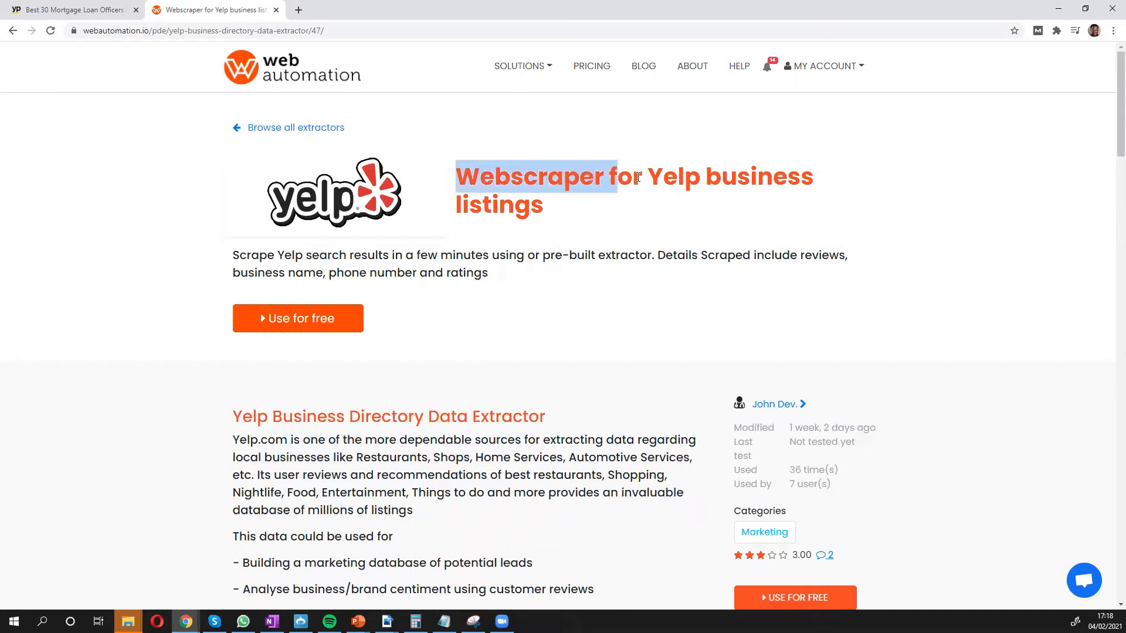
left_click_drag(617, 176, 718, 176)
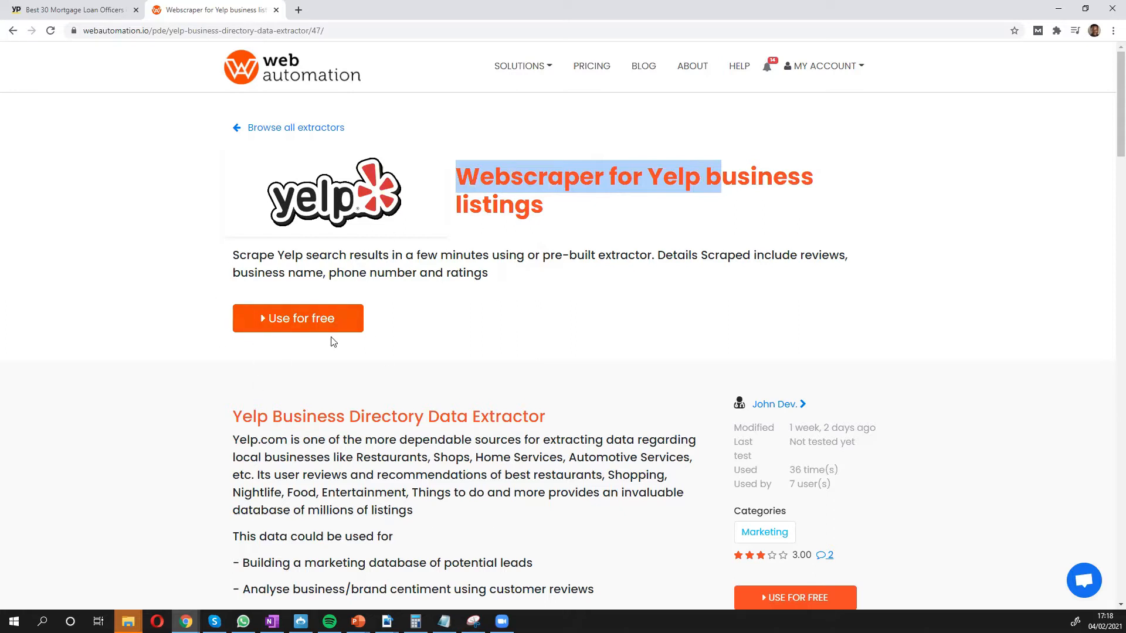
mouse_move(297, 318)
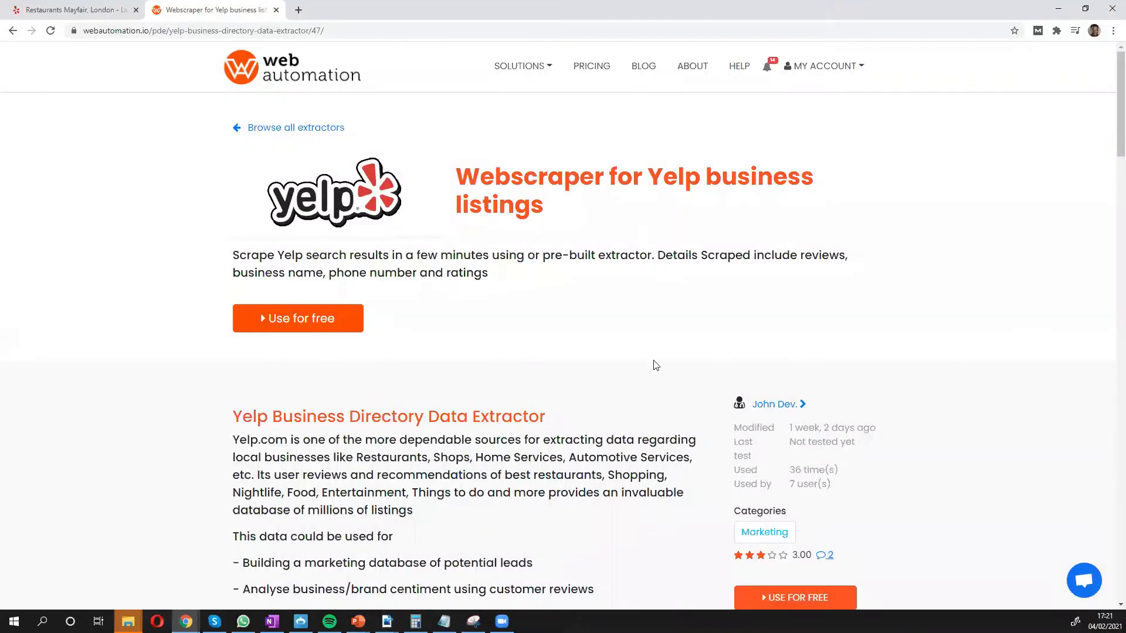
left_click(298, 319)
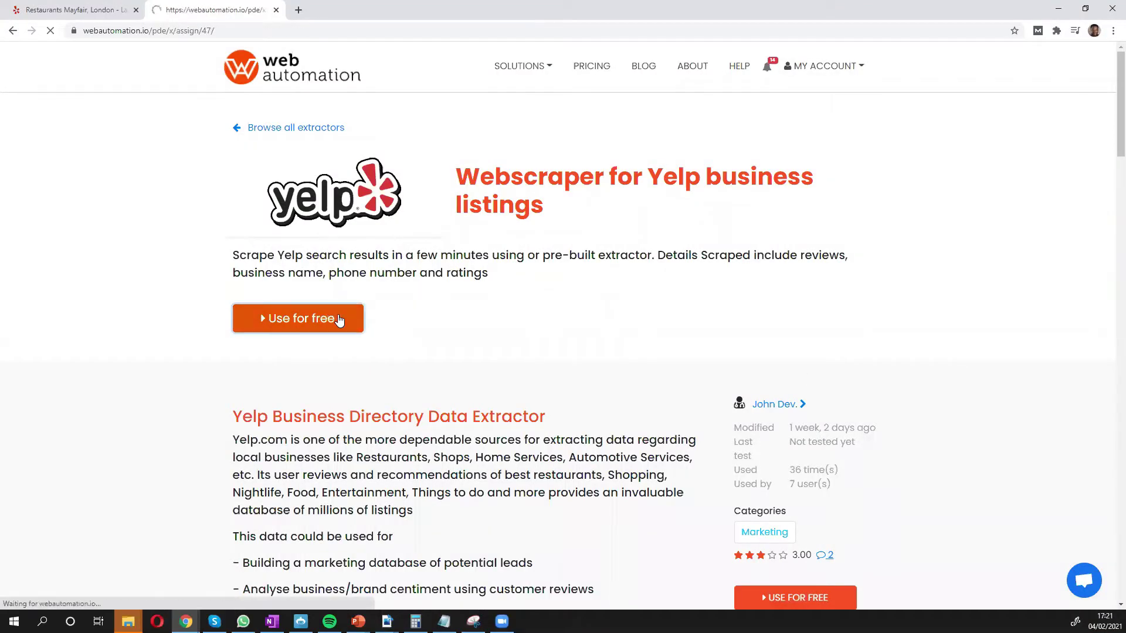
left_click(298, 319)
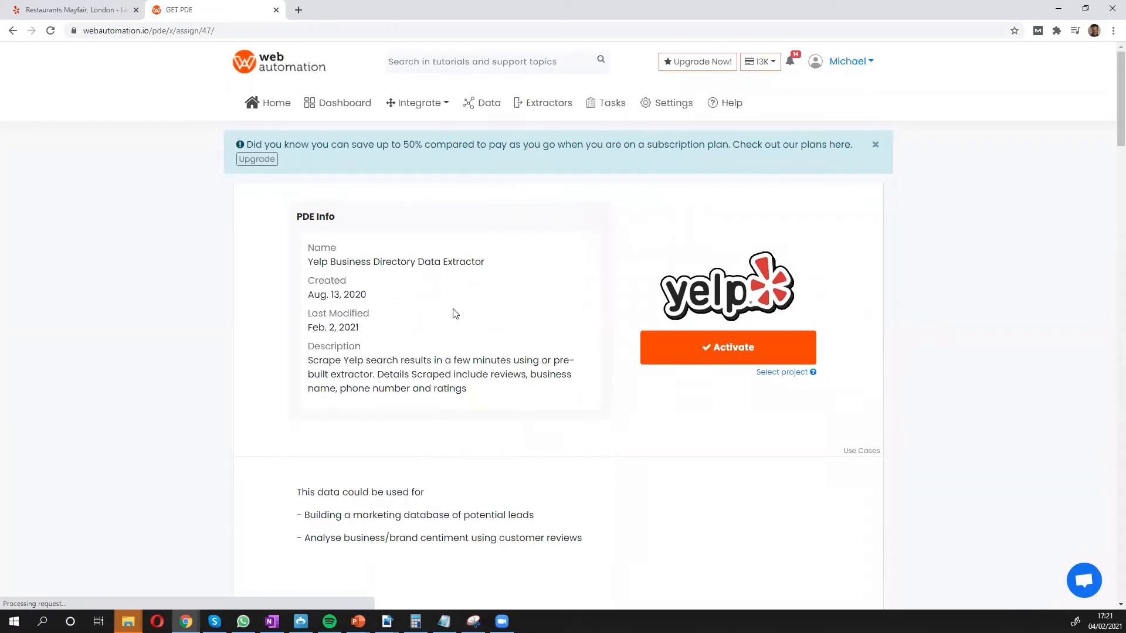
mouse_move(633, 220)
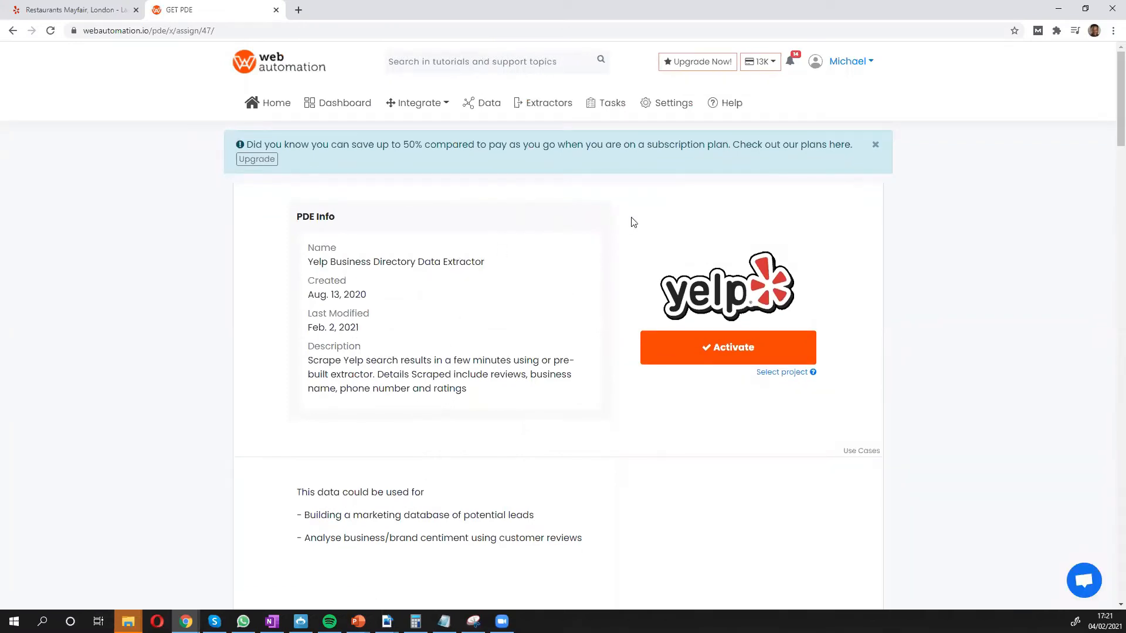
mouse_move(587, 316)
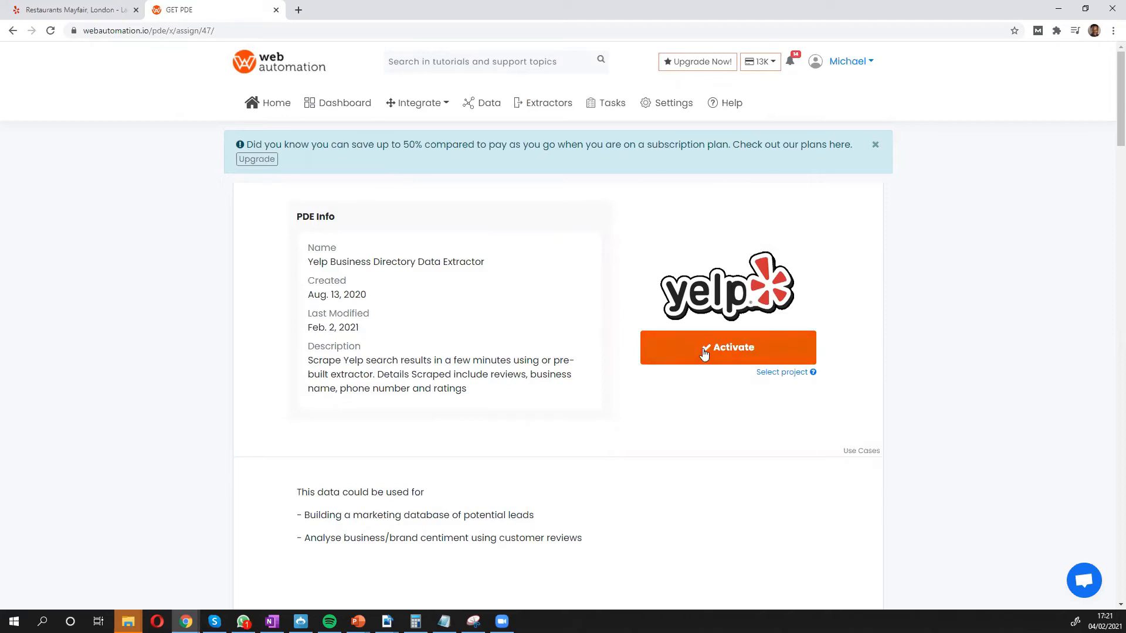
mouse_move(707, 355)
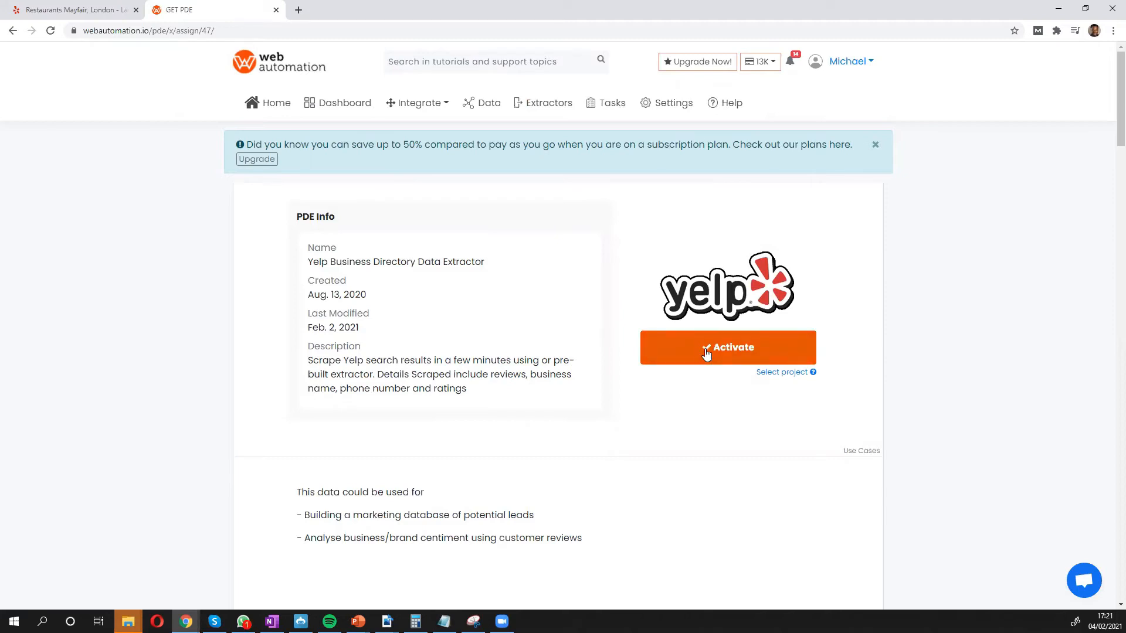
left_click(727, 348)
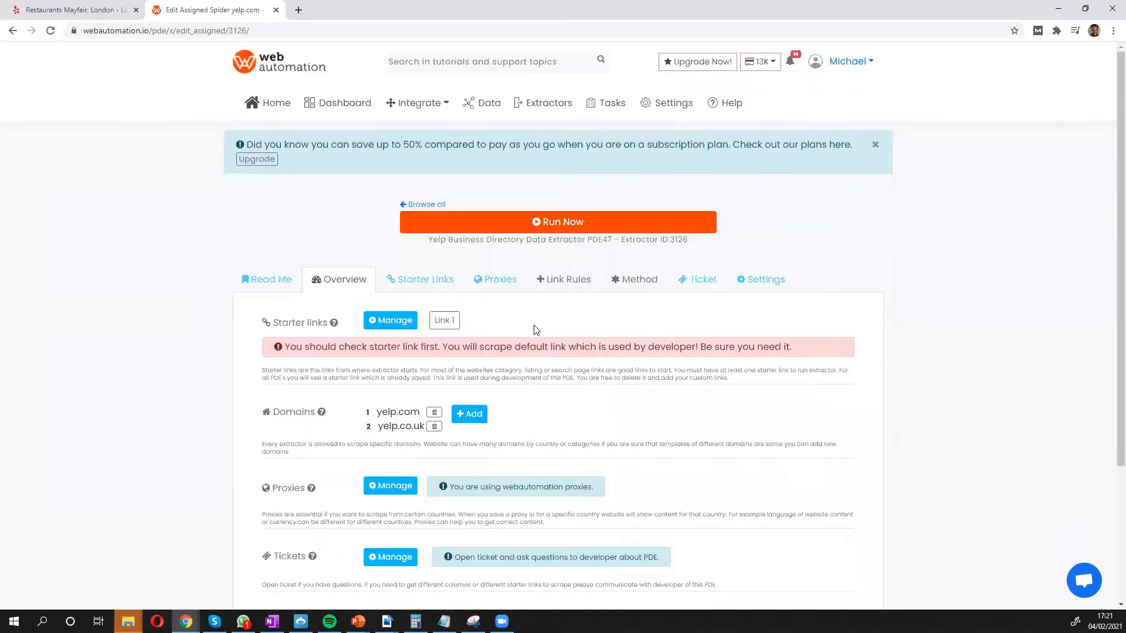
- Replace the default Manila starter link with the copied Yelp Mayfair restaurants search URL
left_click(419, 279)
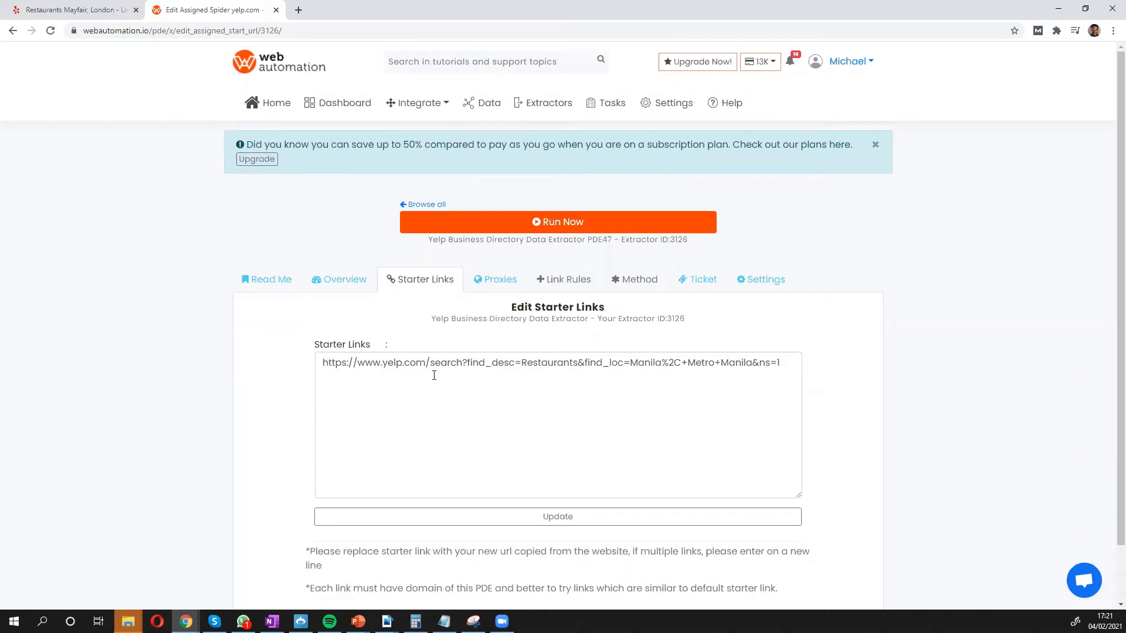
mouse_move(294, 156)
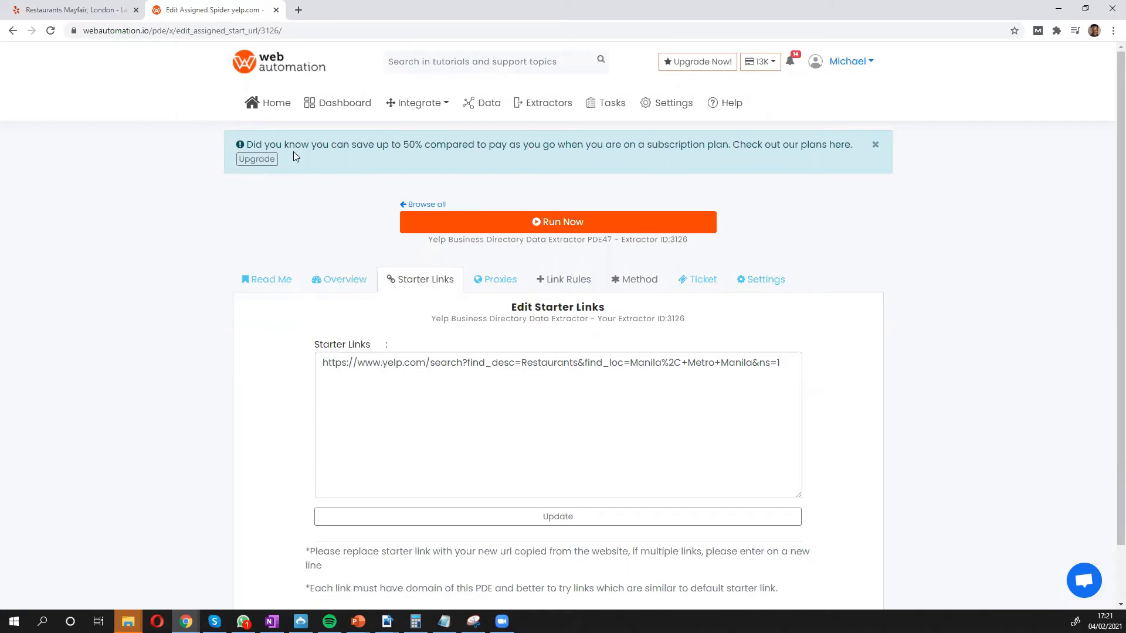
left_click(70, 10)
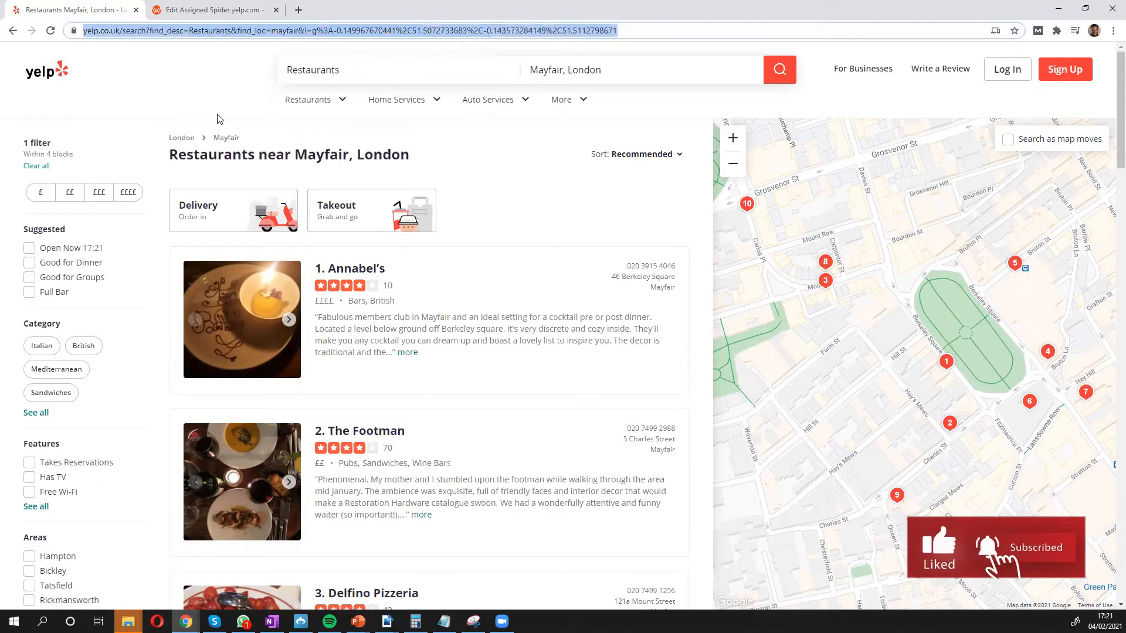
left_click(212, 10)
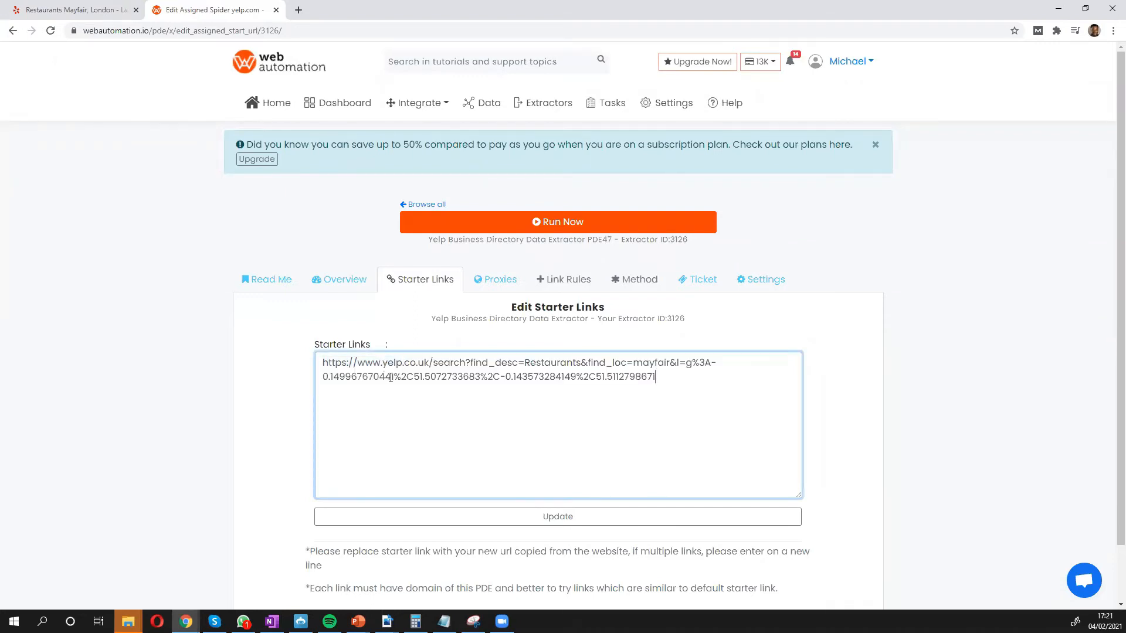
- Update the Mayfair starter link, start the extractor with Run Now, and open Data
left_click(558, 517)
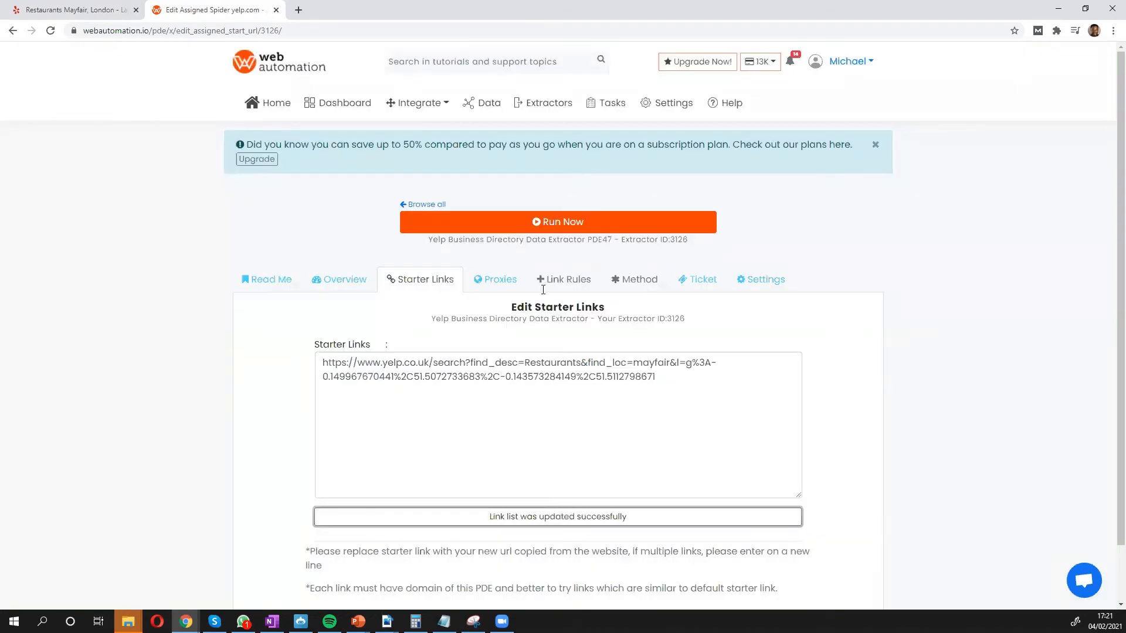
mouse_move(563, 229)
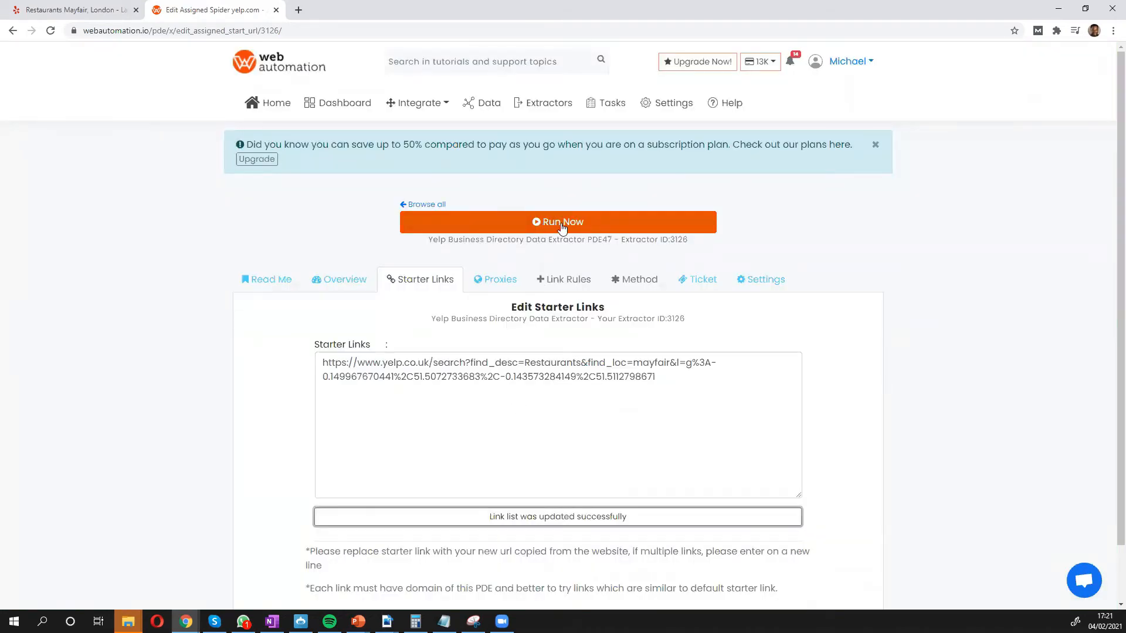
left_click(558, 222)
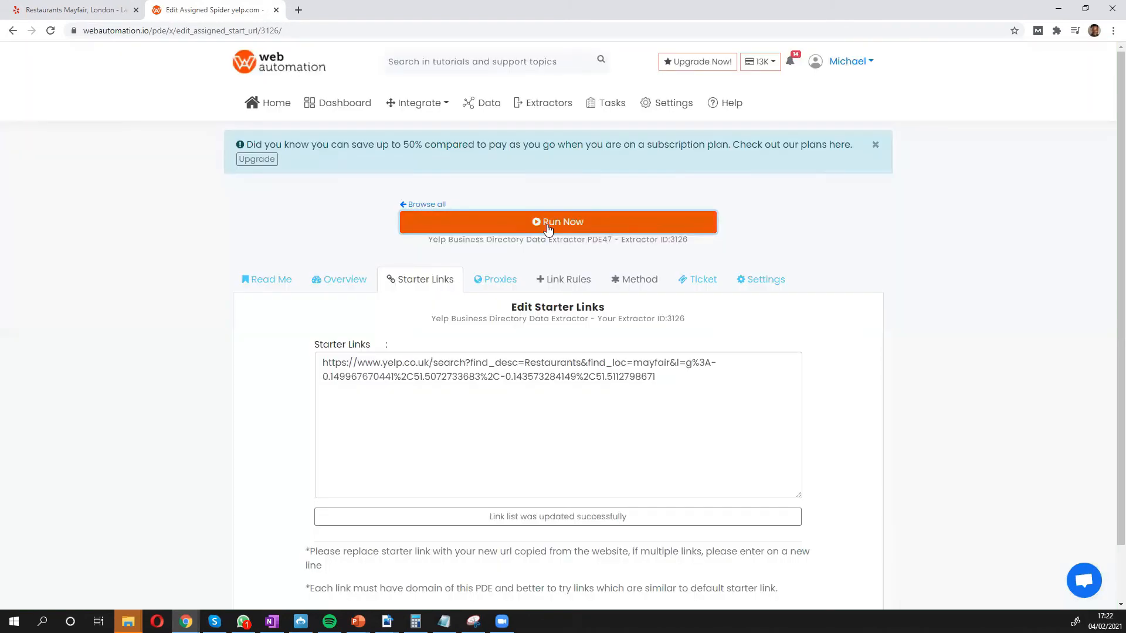
left_click(487, 102)
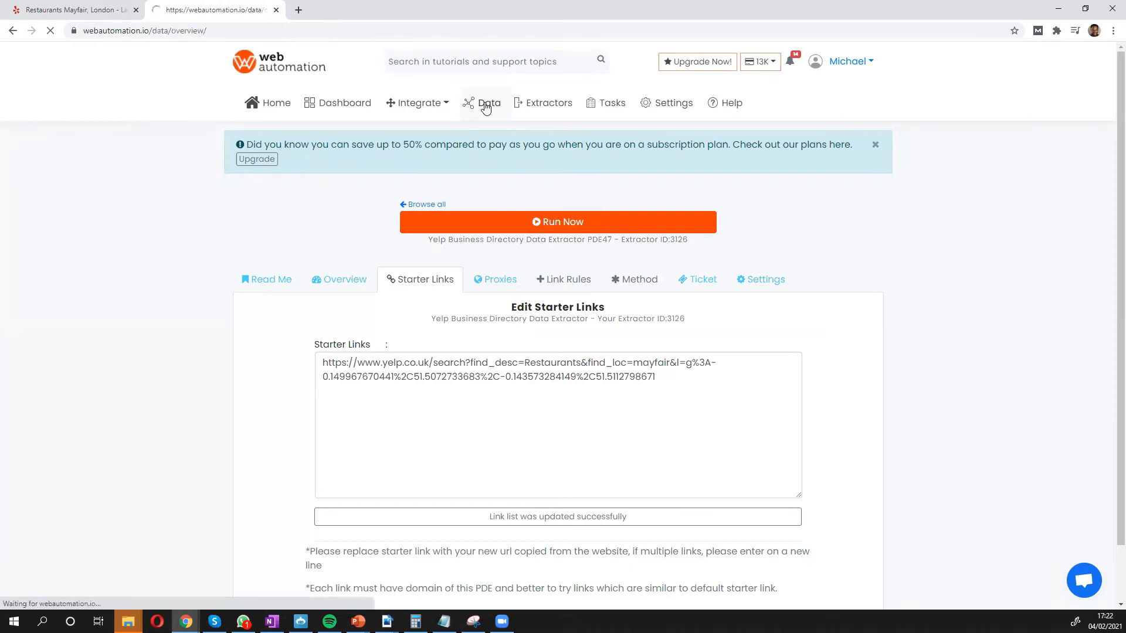
- Open the Download dropdown for the completed 41-row yelp.com run on Data Management
left_click(488, 103)
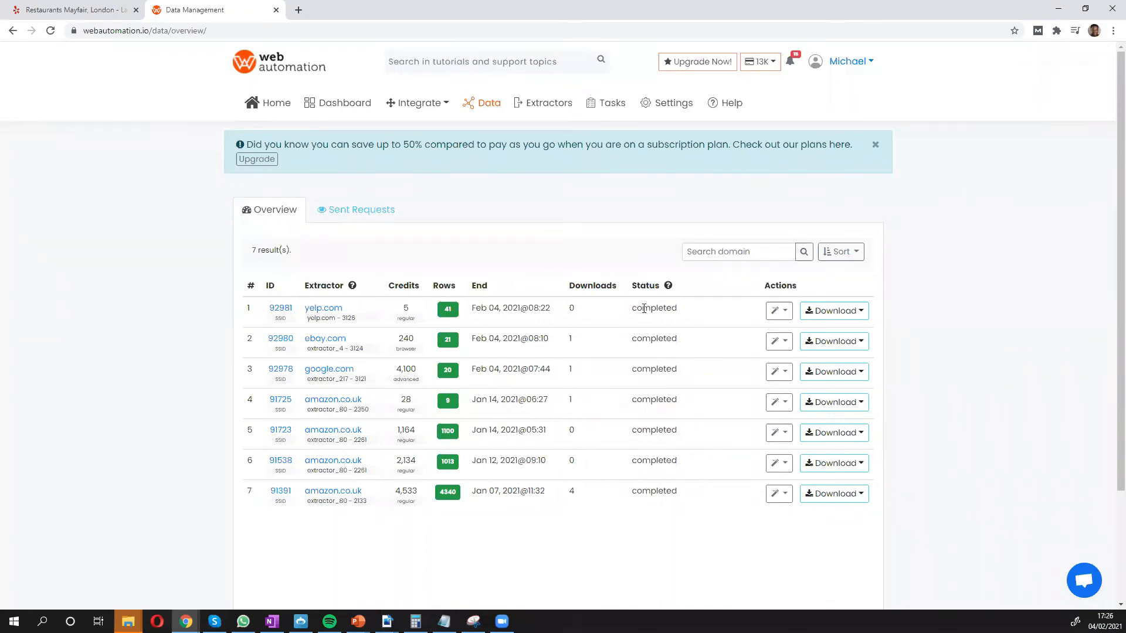
mouse_move(671, 308)
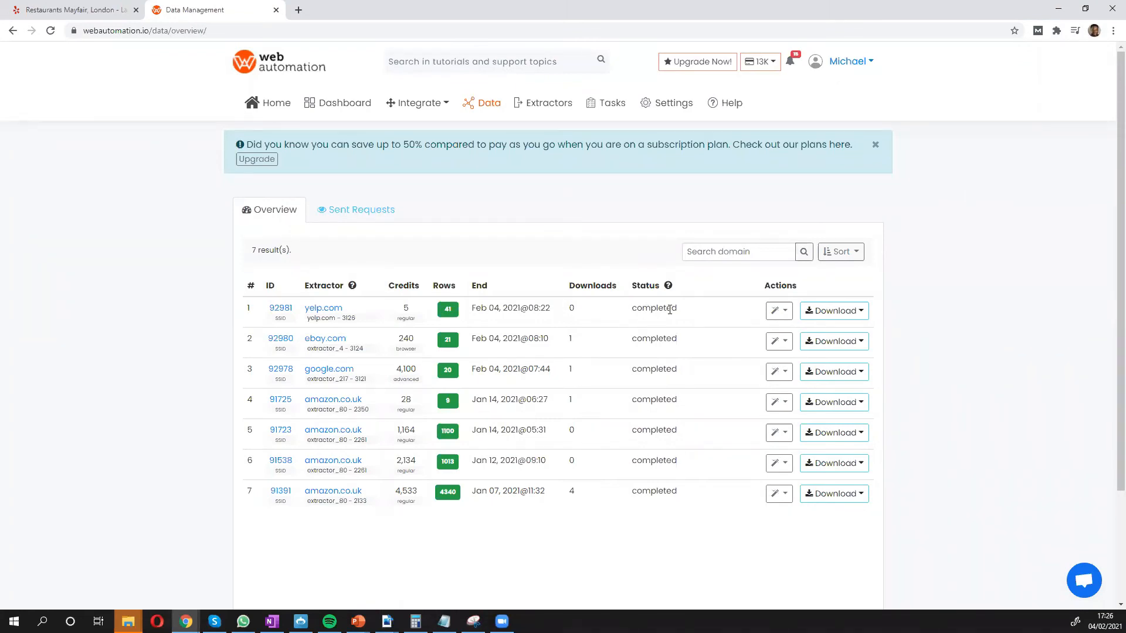
left_click(857, 310)
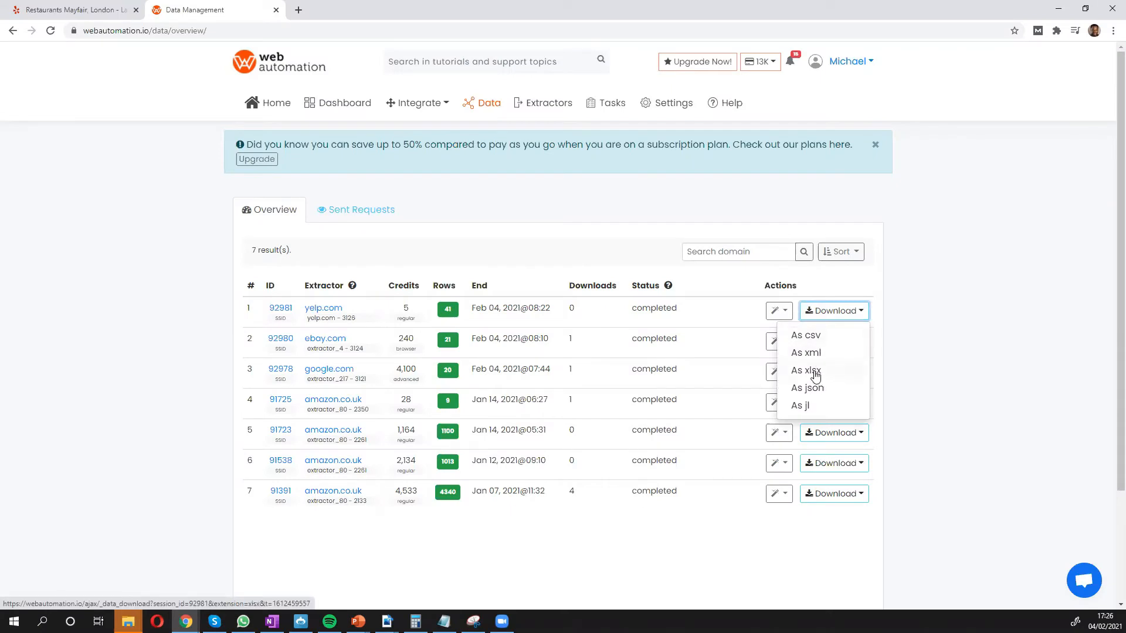
- Download the yelp.com results as xlsx to Downloads and open the workbook
left_click(806, 370)
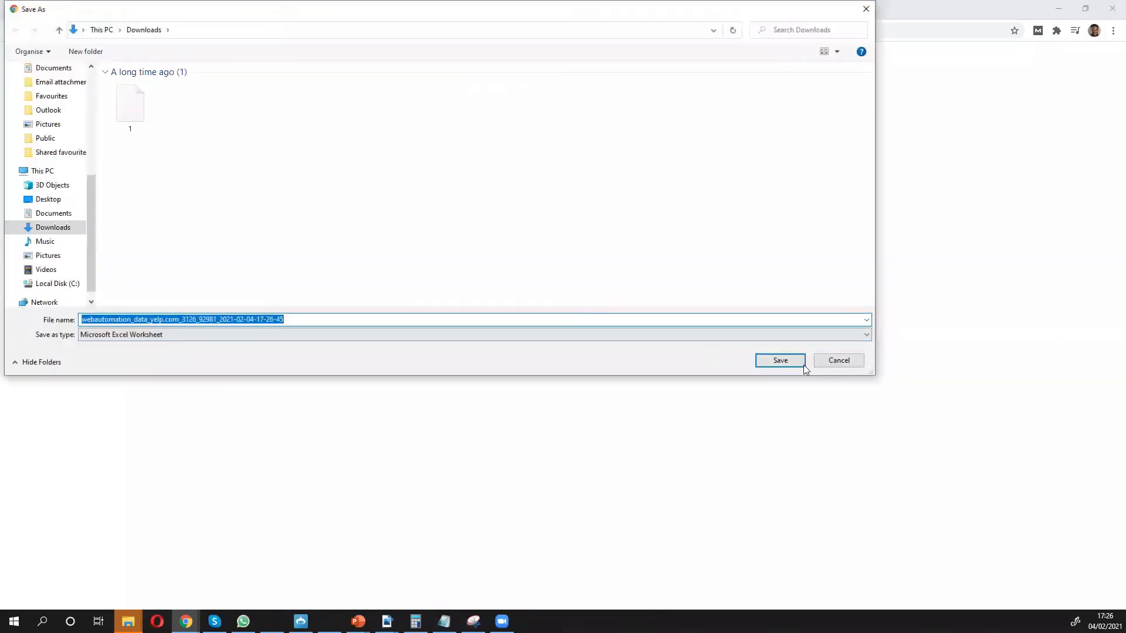
left_click(779, 360)
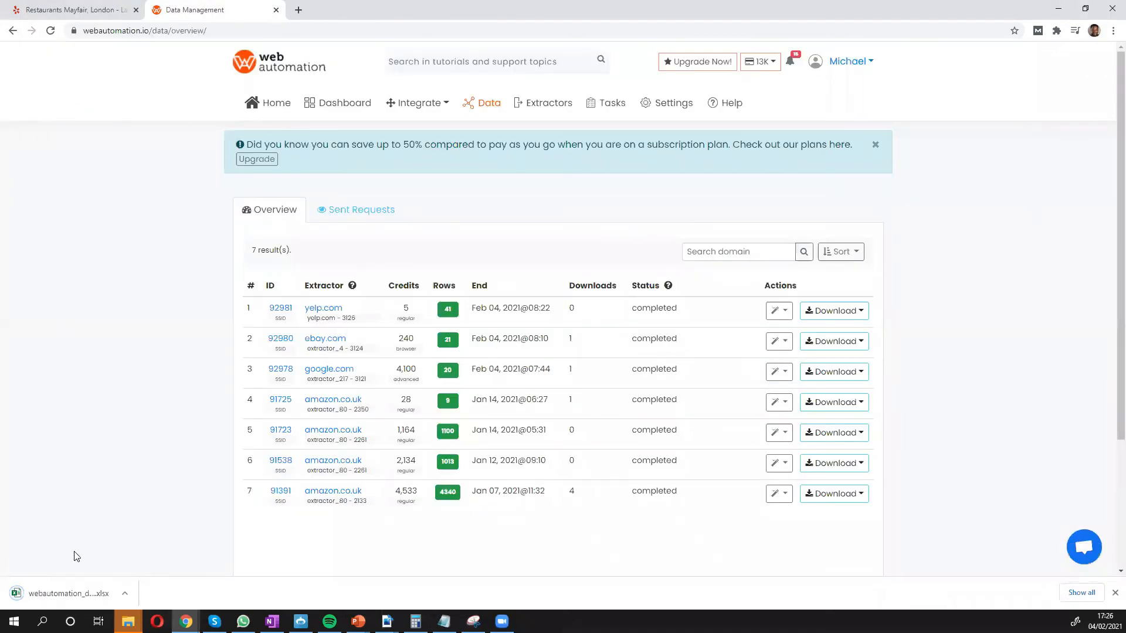
left_click(65, 594)
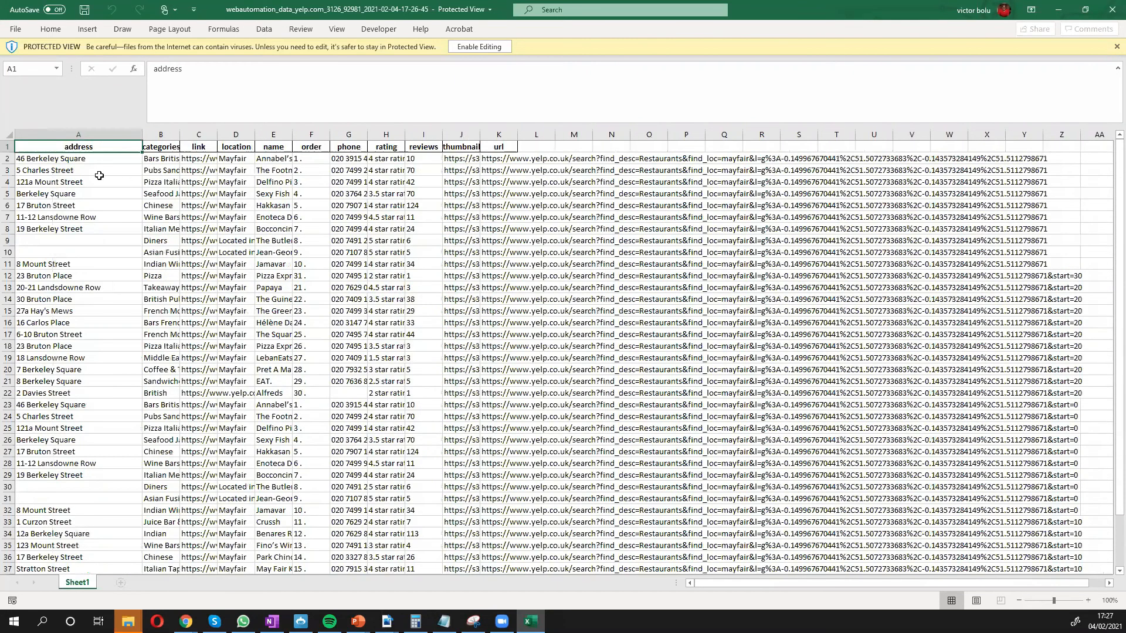
- Widen column B so categories like 'Seafood Japanese Asian Fusion' display in full
left_click(160, 158)
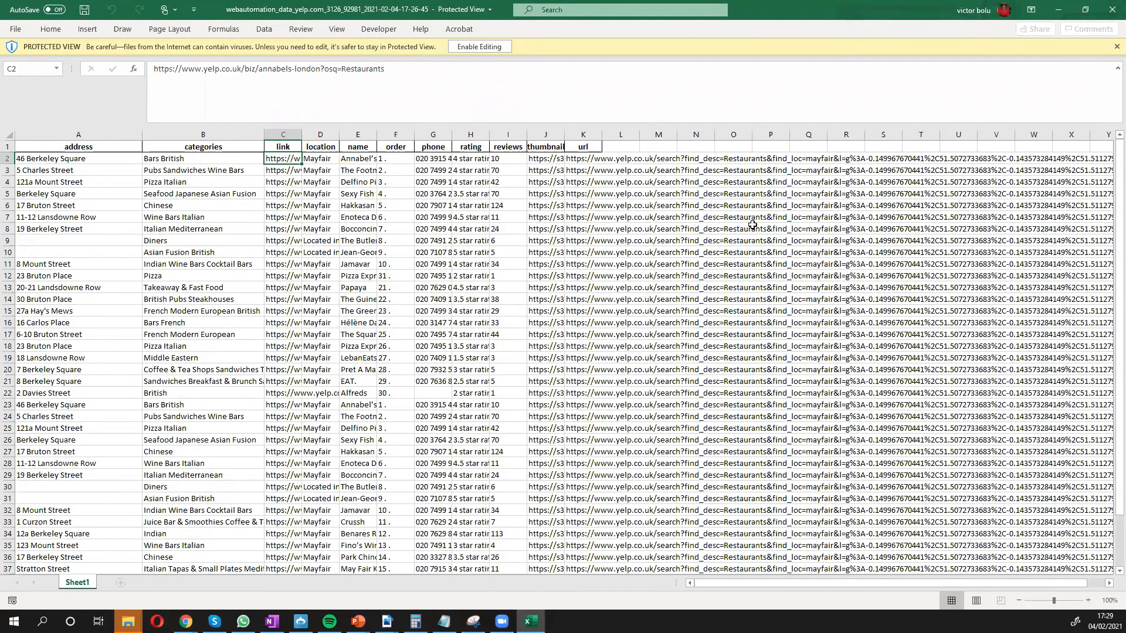
mouse_move(329, 217)
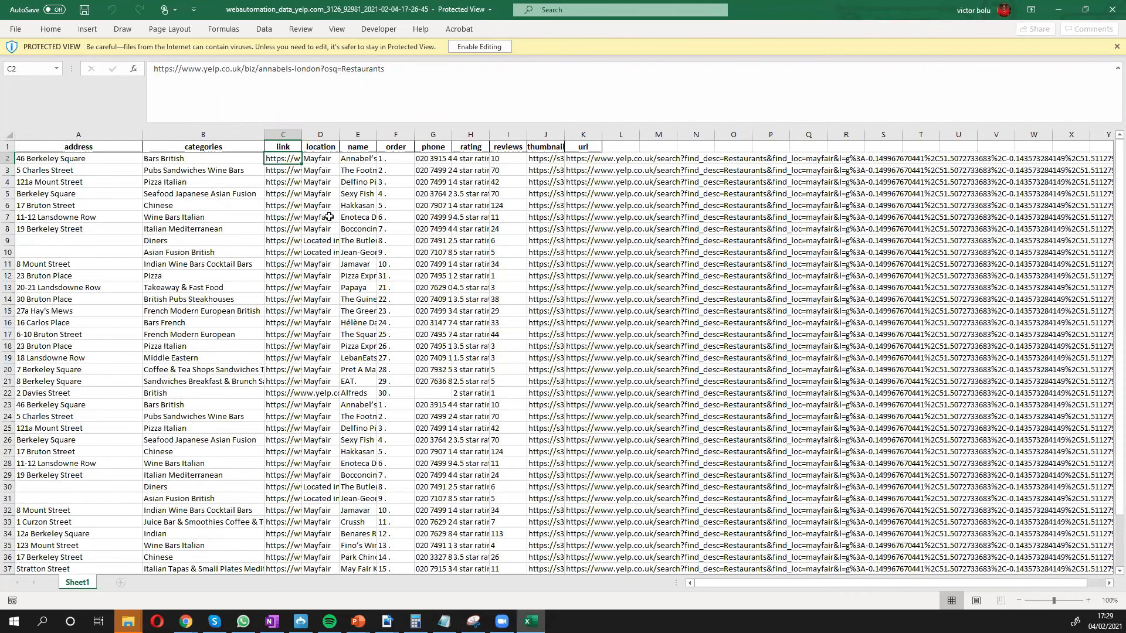